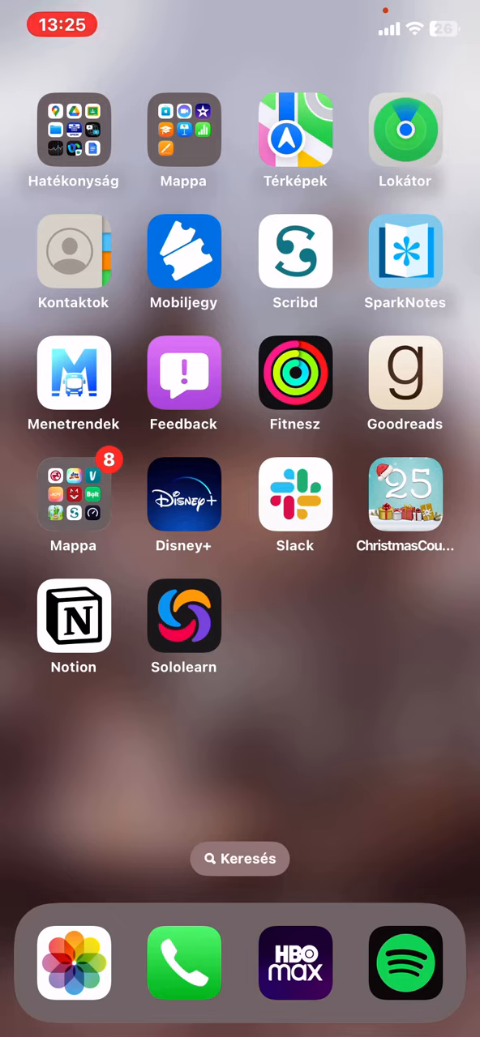
Step: Launch Sololearn, open Settings from the ⋯ menu, and scroll down to Sign Out
left_click(183, 616)
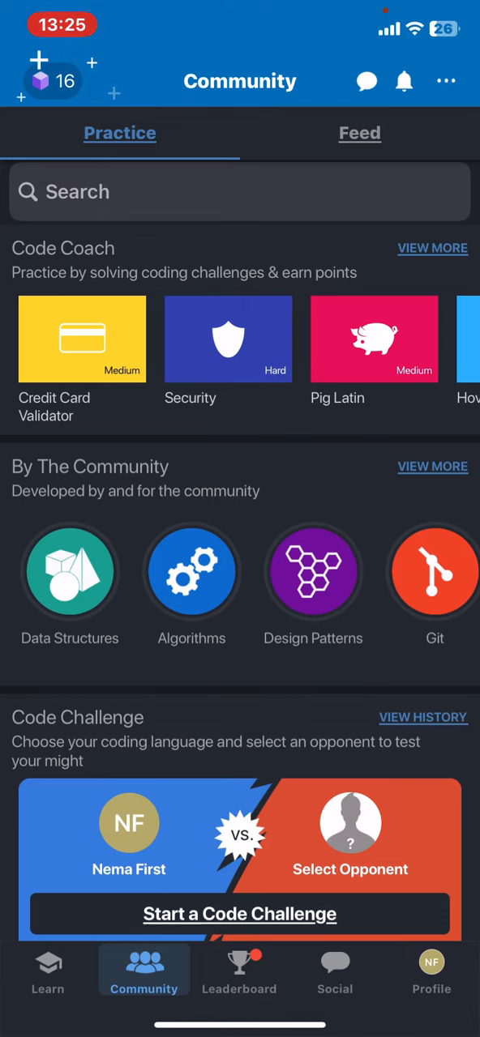
left_click(445, 81)
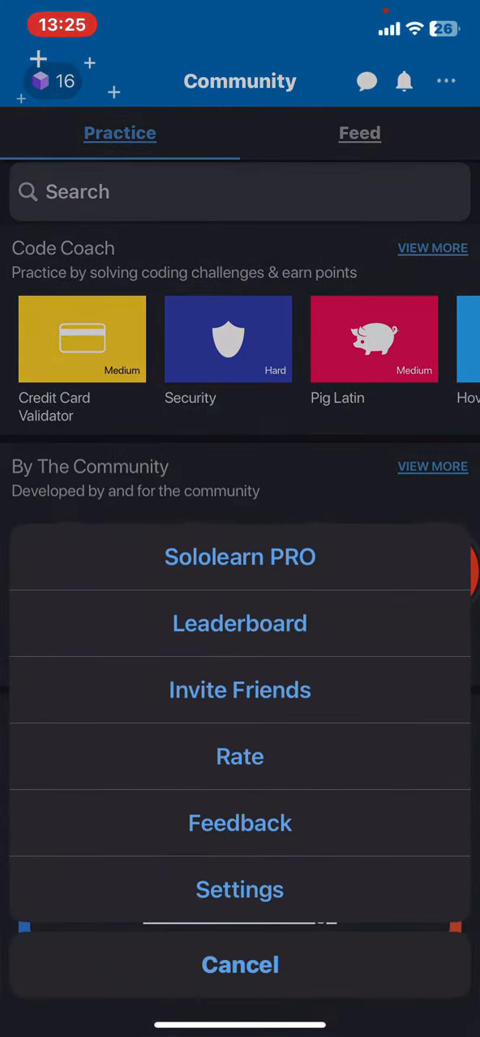
left_click(240, 965)
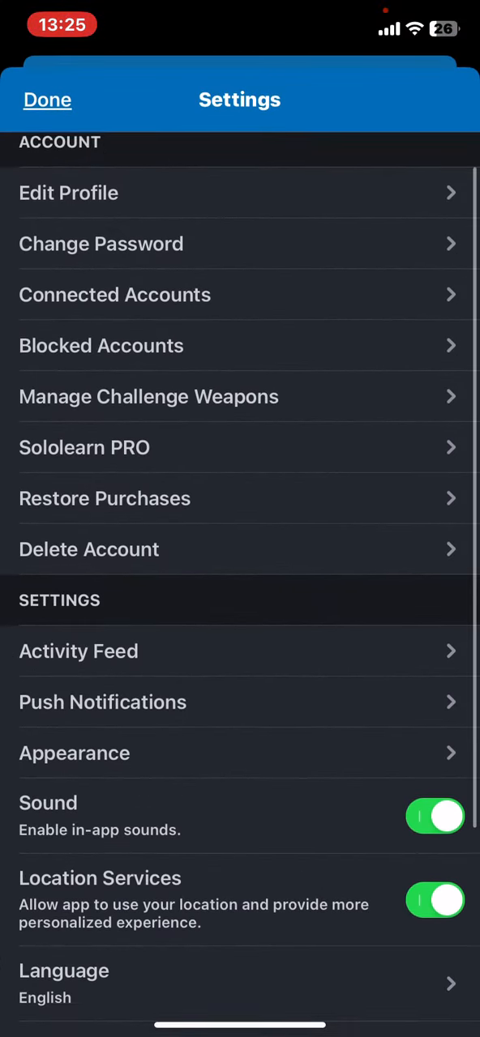
scroll("down", 3)
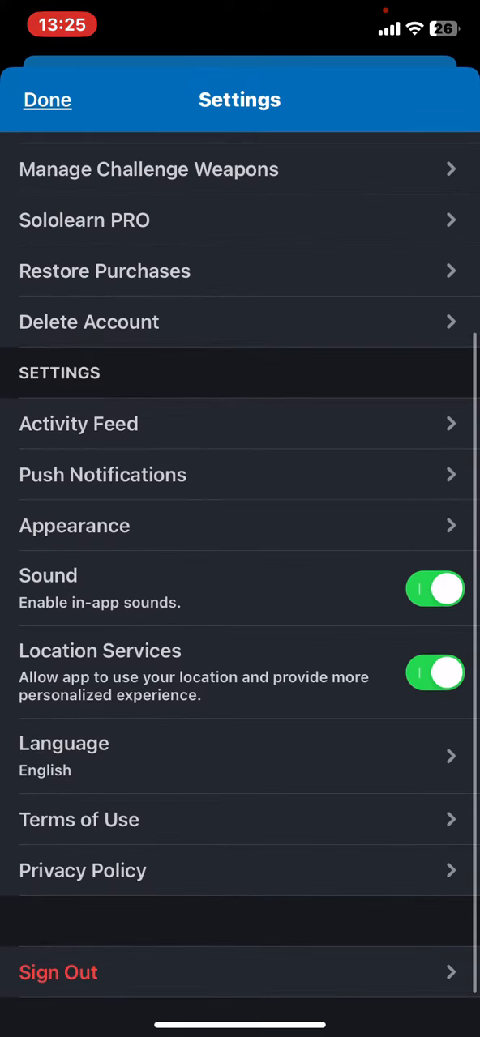